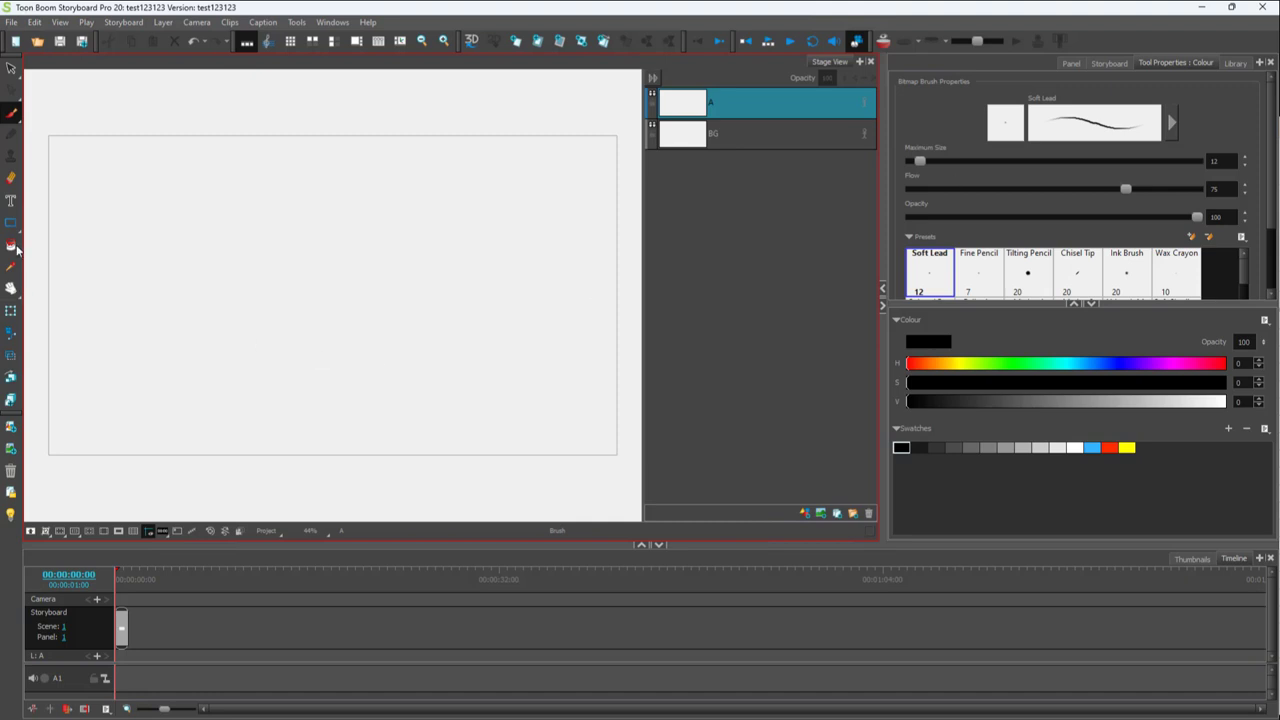
# Select the Paint tool and show its Paint, Paint Unpainted and Unpaint variants
pyautogui.click(10, 246)
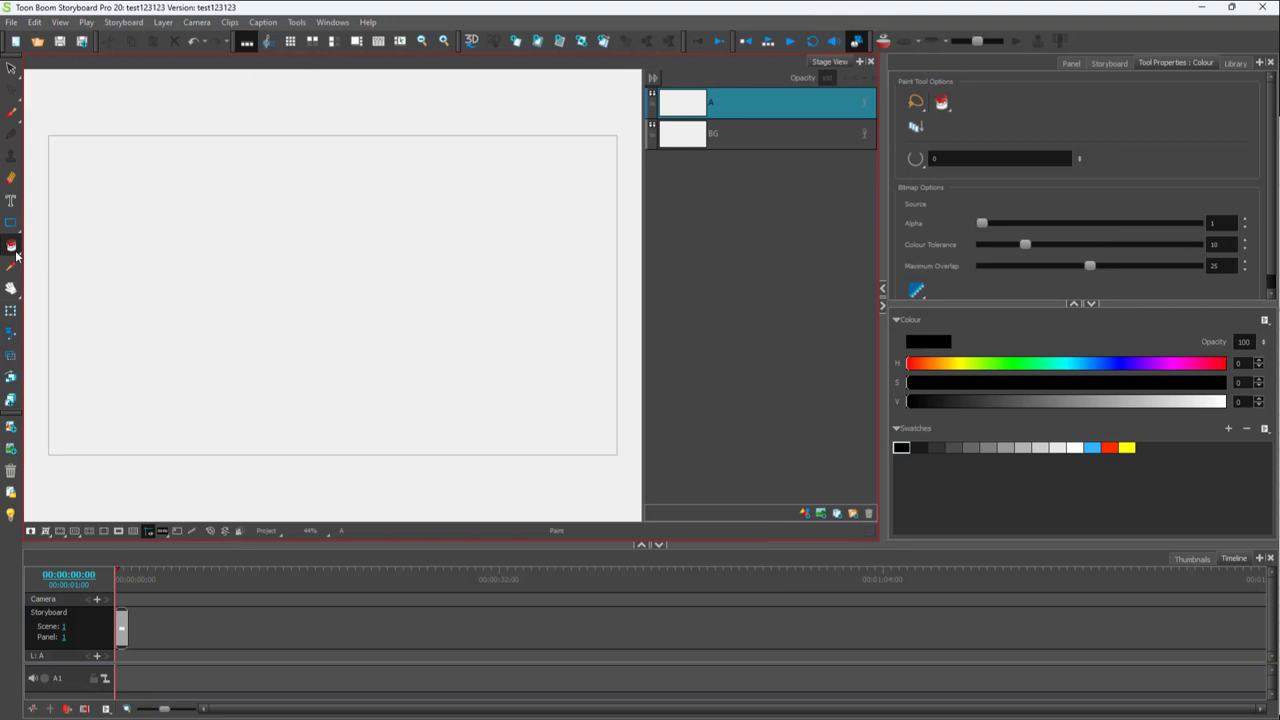
pyautogui.click(11, 245)
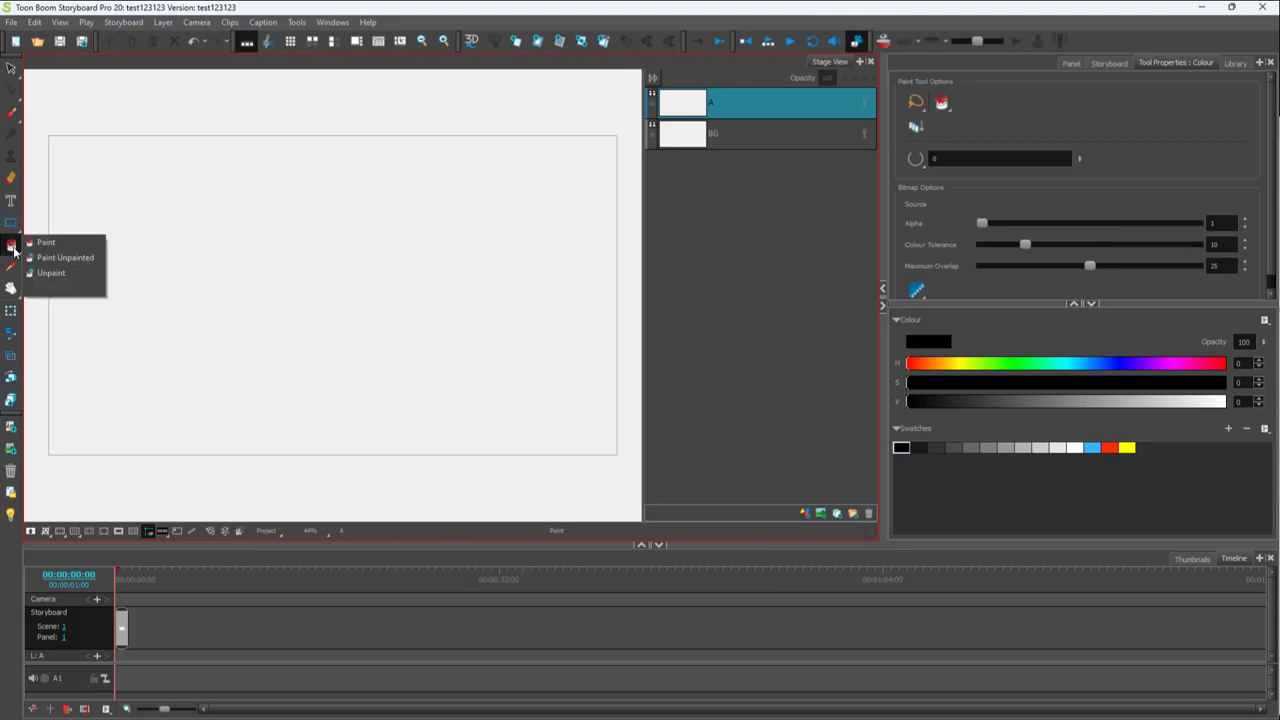
pyautogui.moveTo(65, 257)
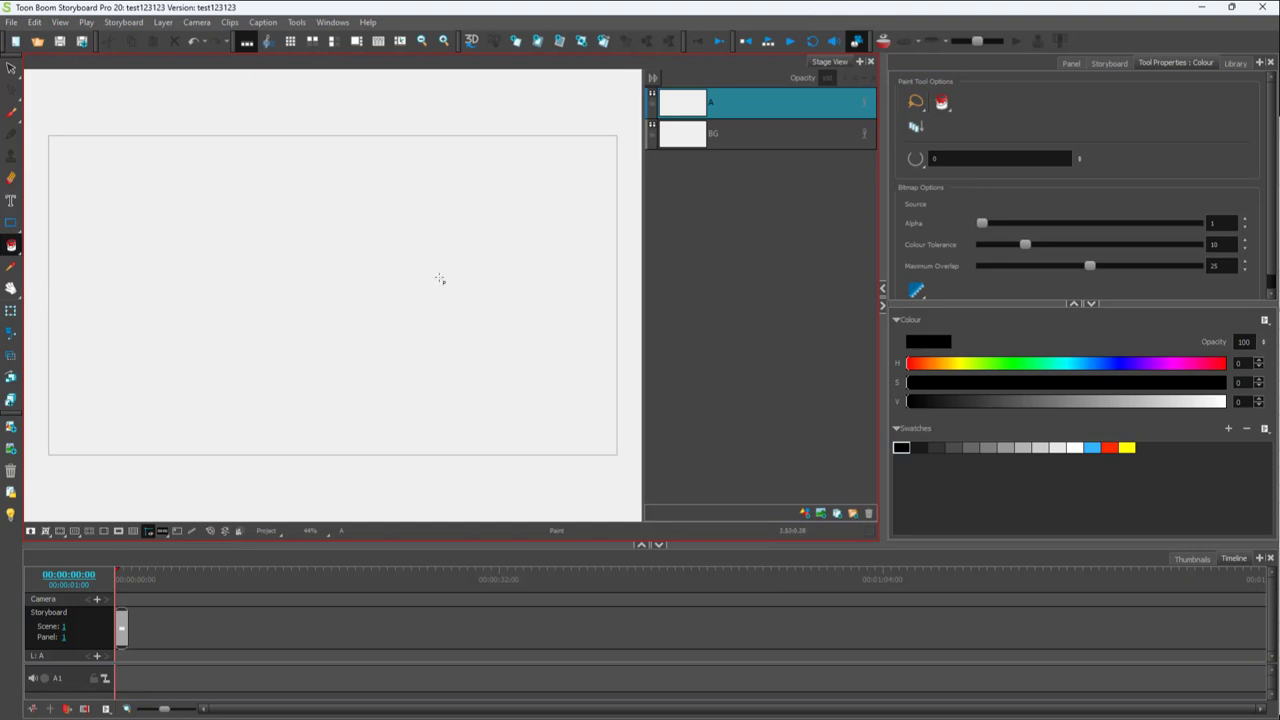
# Draw a thick rough black circle with the Brush at maximum size about 136
pyautogui.click(10, 117)
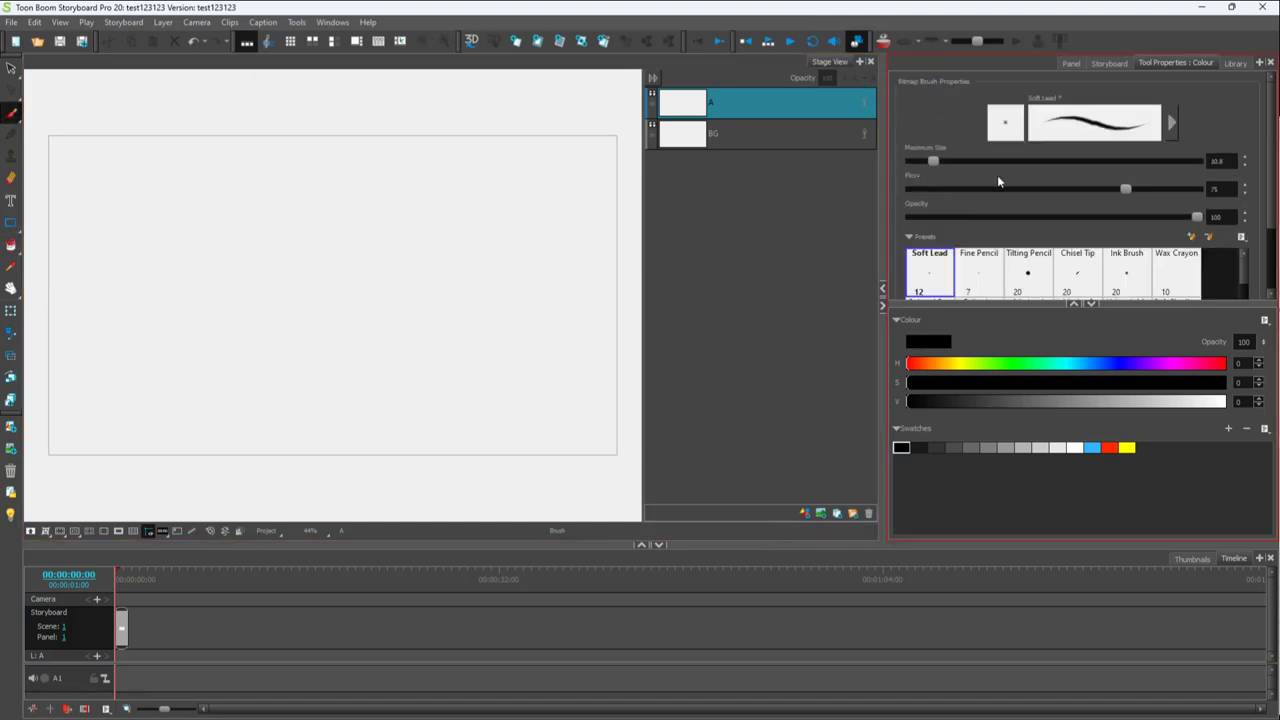
pyautogui.moveTo(305, 212); pyautogui.dragTo(355, 210)
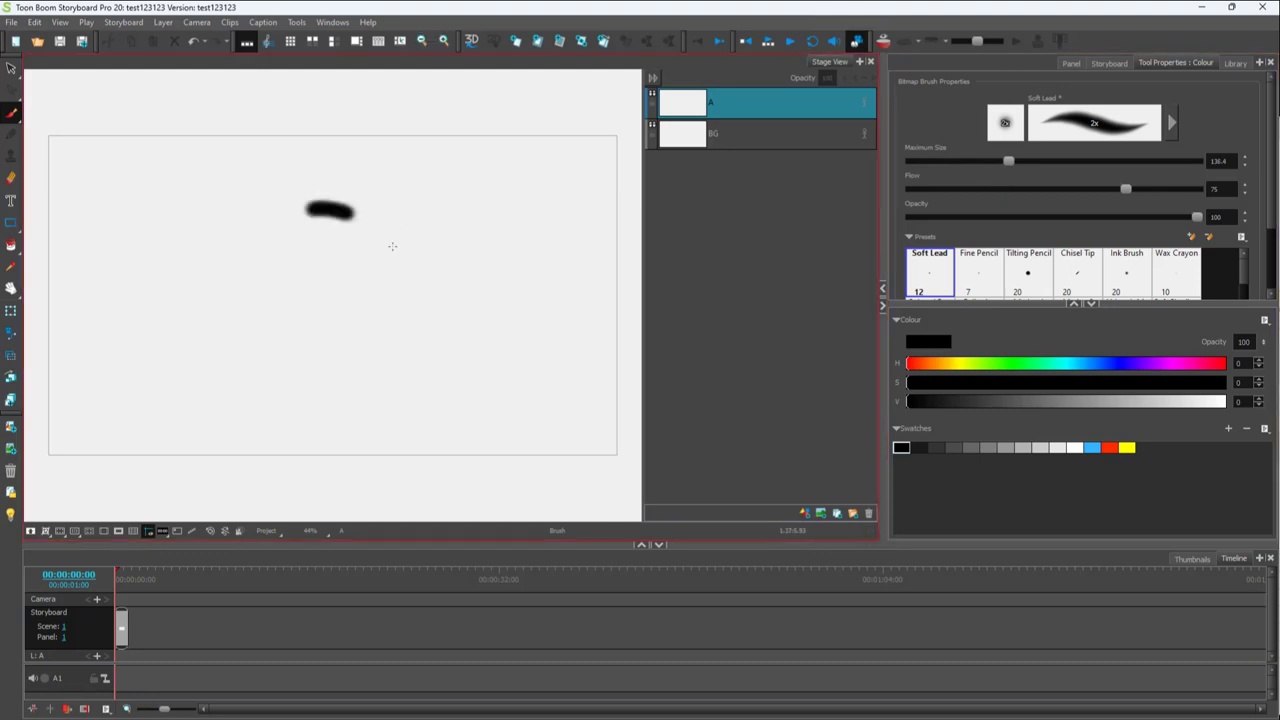
pyautogui.moveTo(330, 210); pyautogui.dragTo(330, 215)
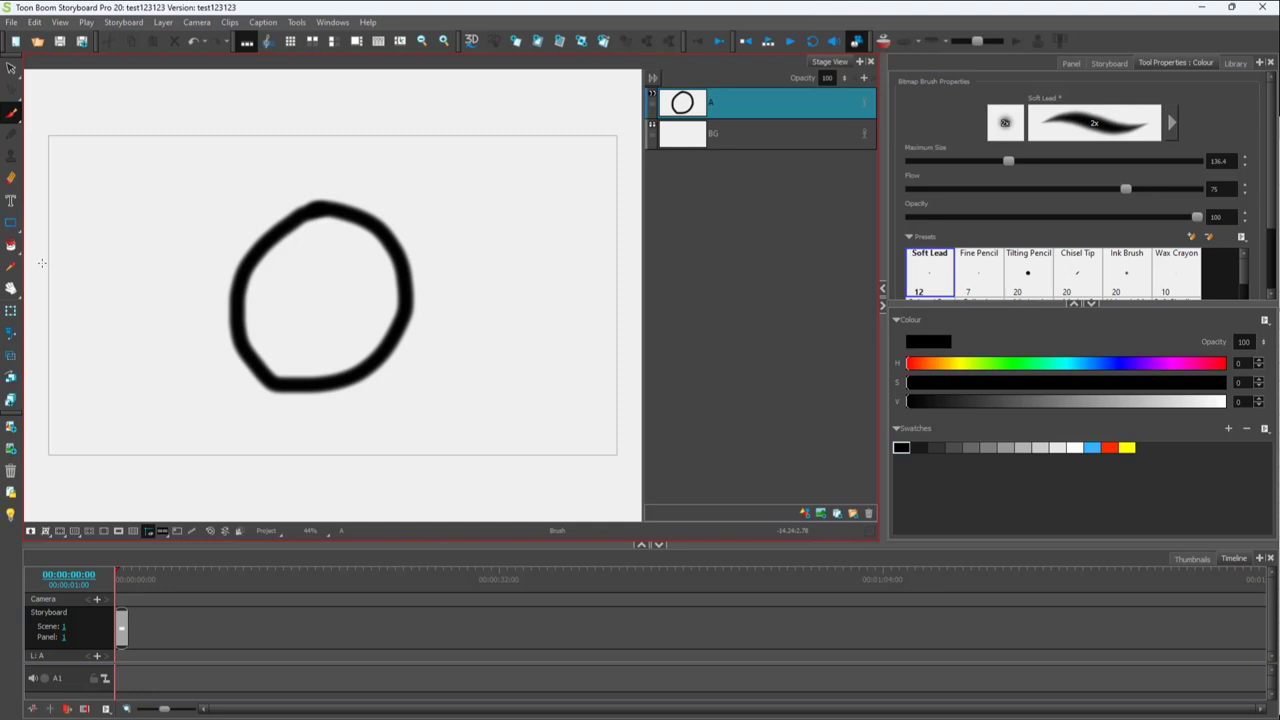
# Switch back to the Paint tool to fill the circle
pyautogui.click(11, 245)
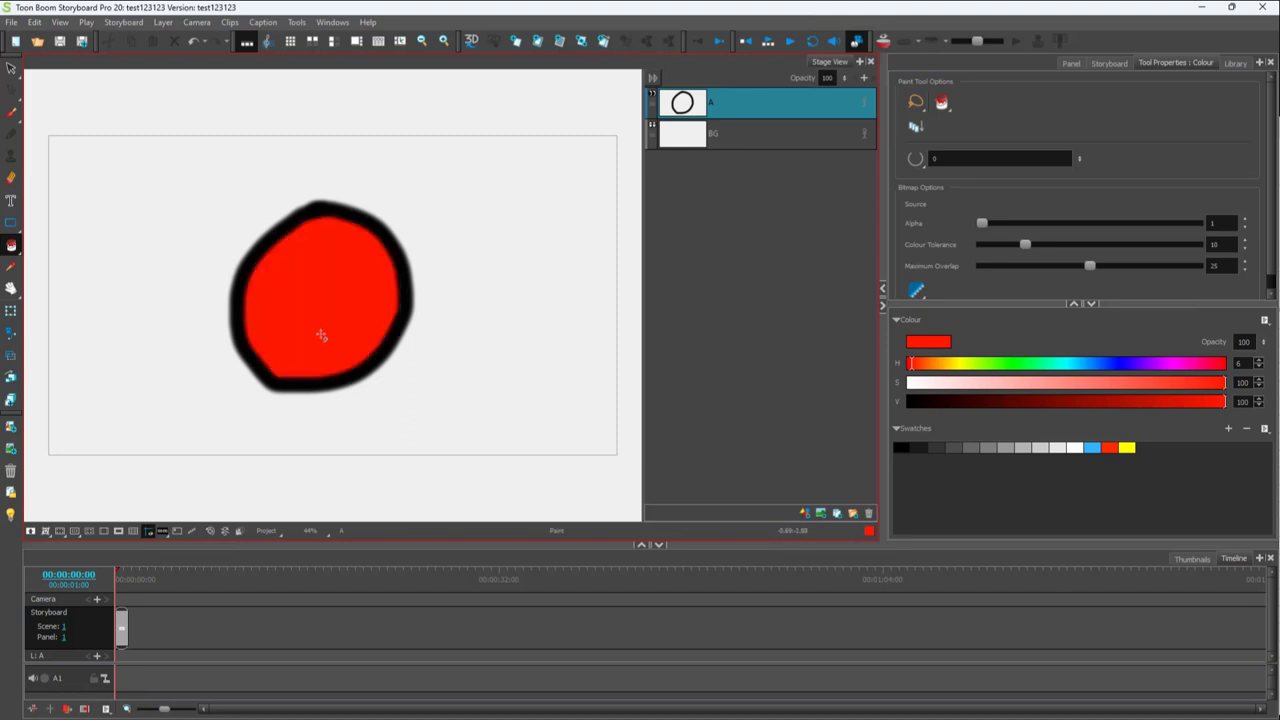
pyautogui.moveTo(478, 274)
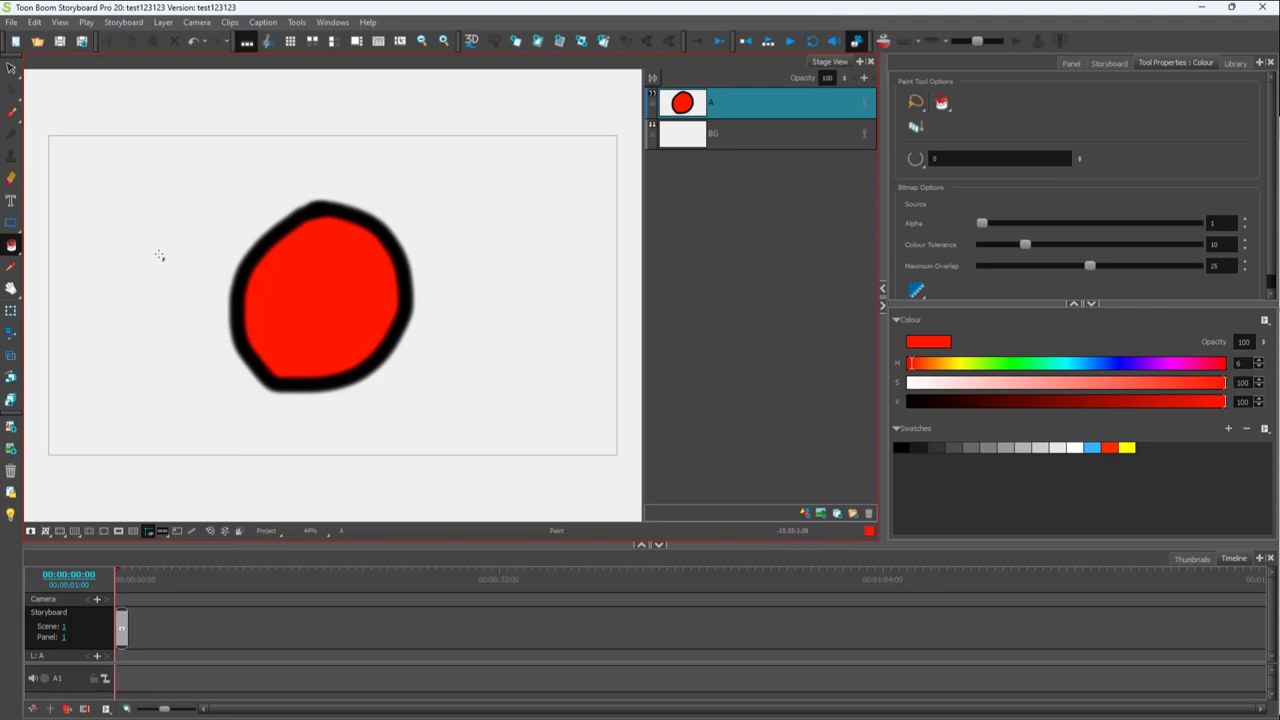
pyautogui.moveTo(363, 298)
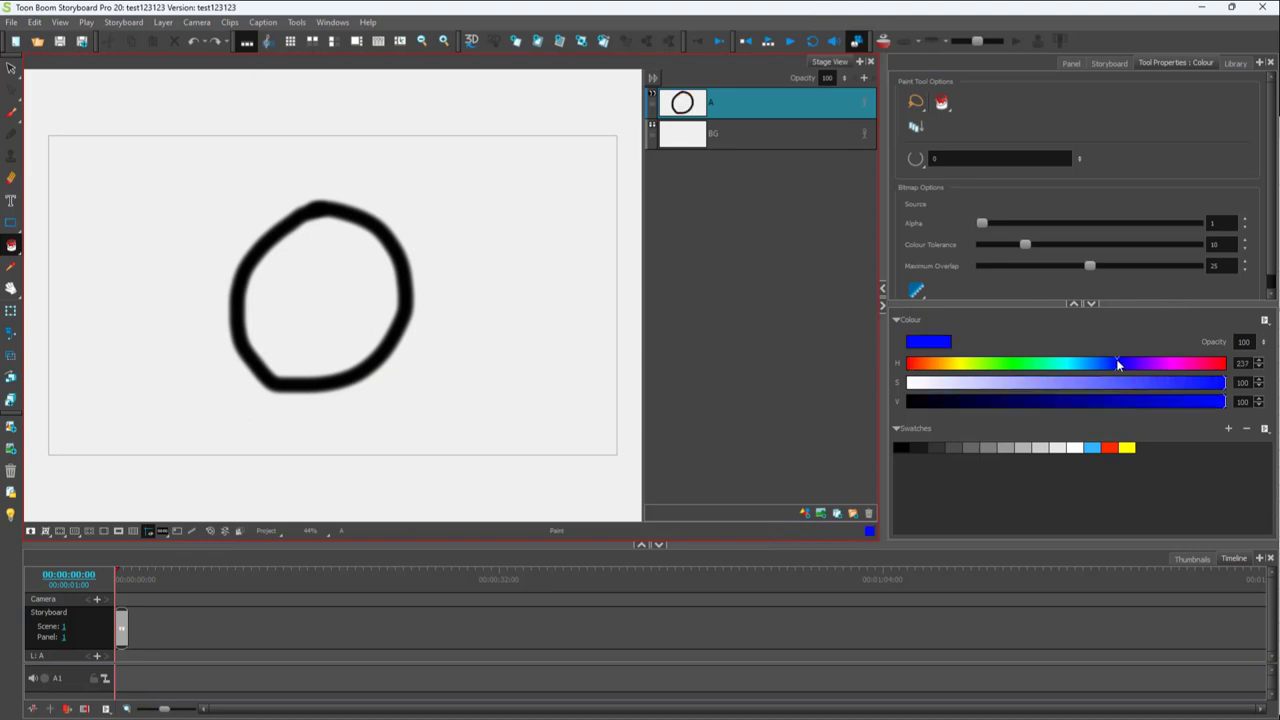
# Test-fill the circle blue at increasing alpha threshold values, ending with a near-maximum threshold
pyautogui.click(340, 268)
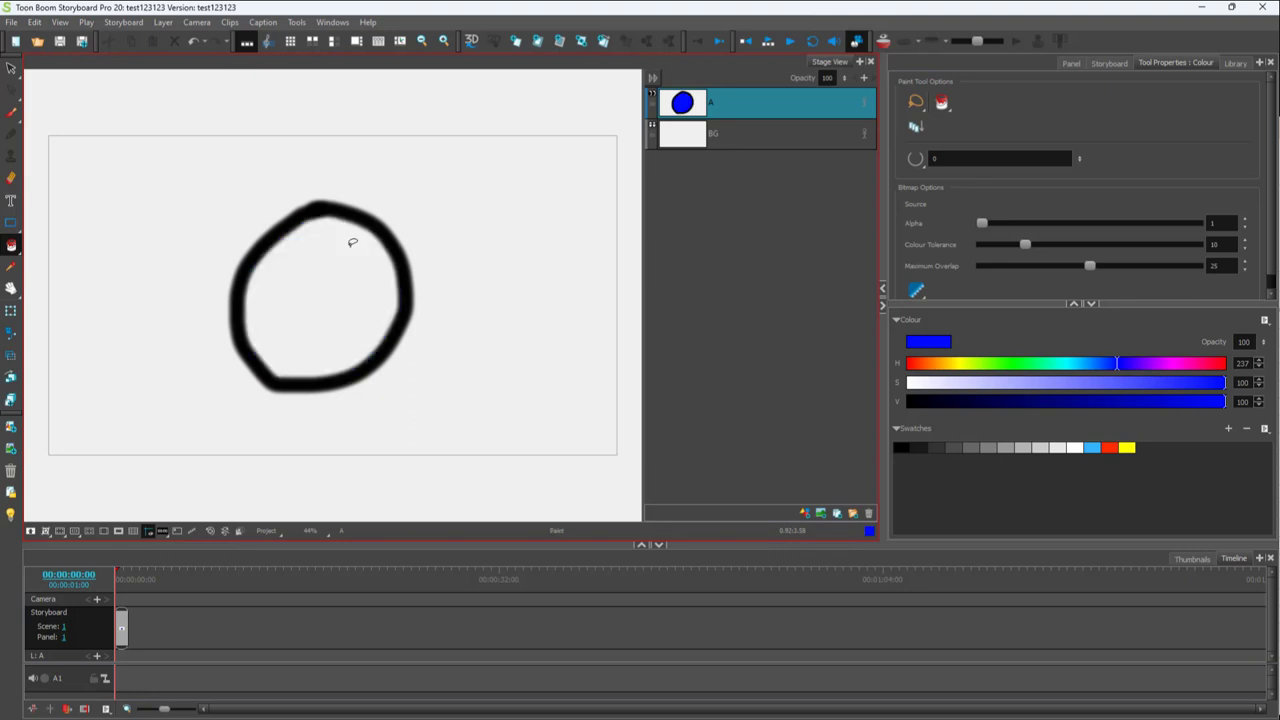
pyautogui.moveTo(981, 223); pyautogui.dragTo(1028, 223)
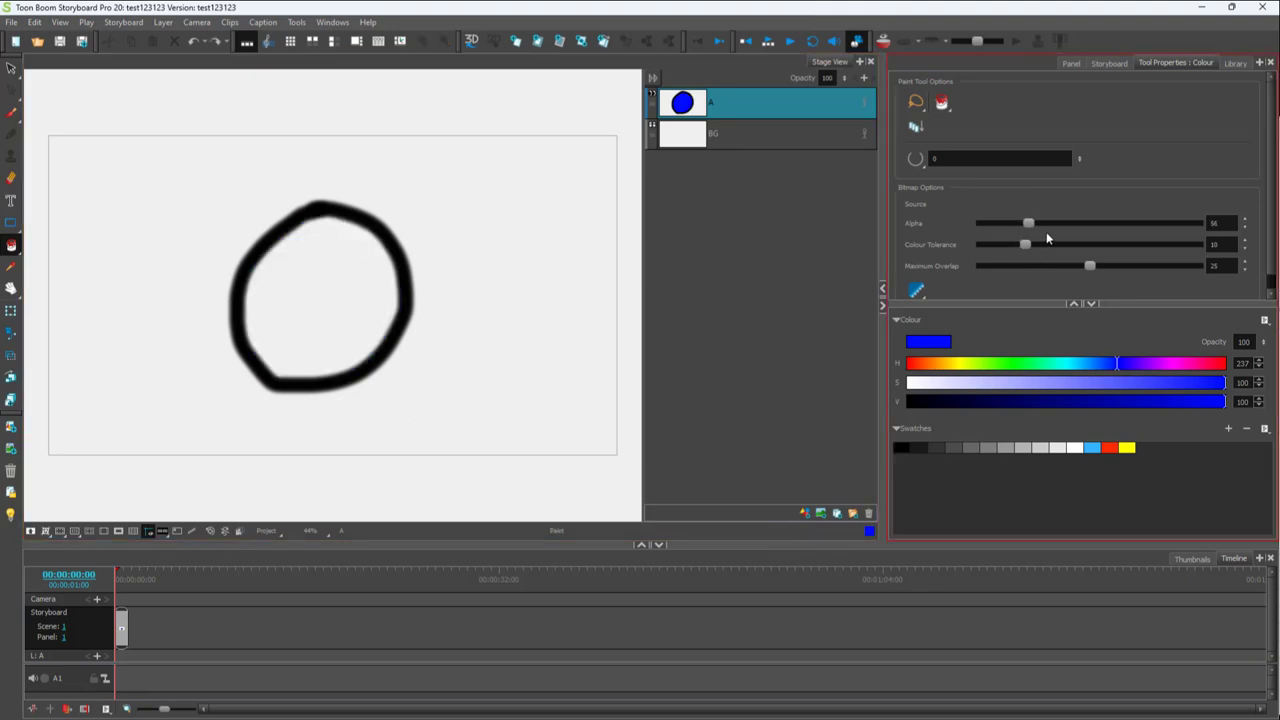
pyautogui.click(330, 290)
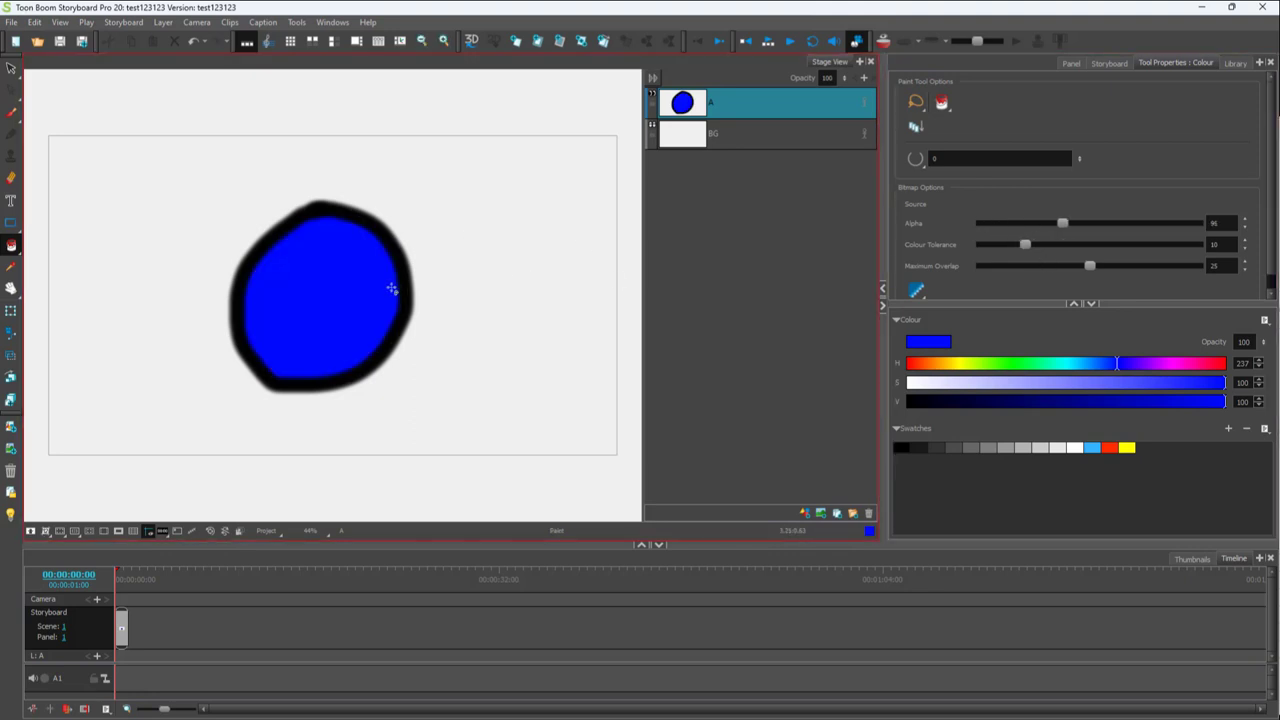
pyautogui.moveTo(1063, 222); pyautogui.dragTo(1078, 222)
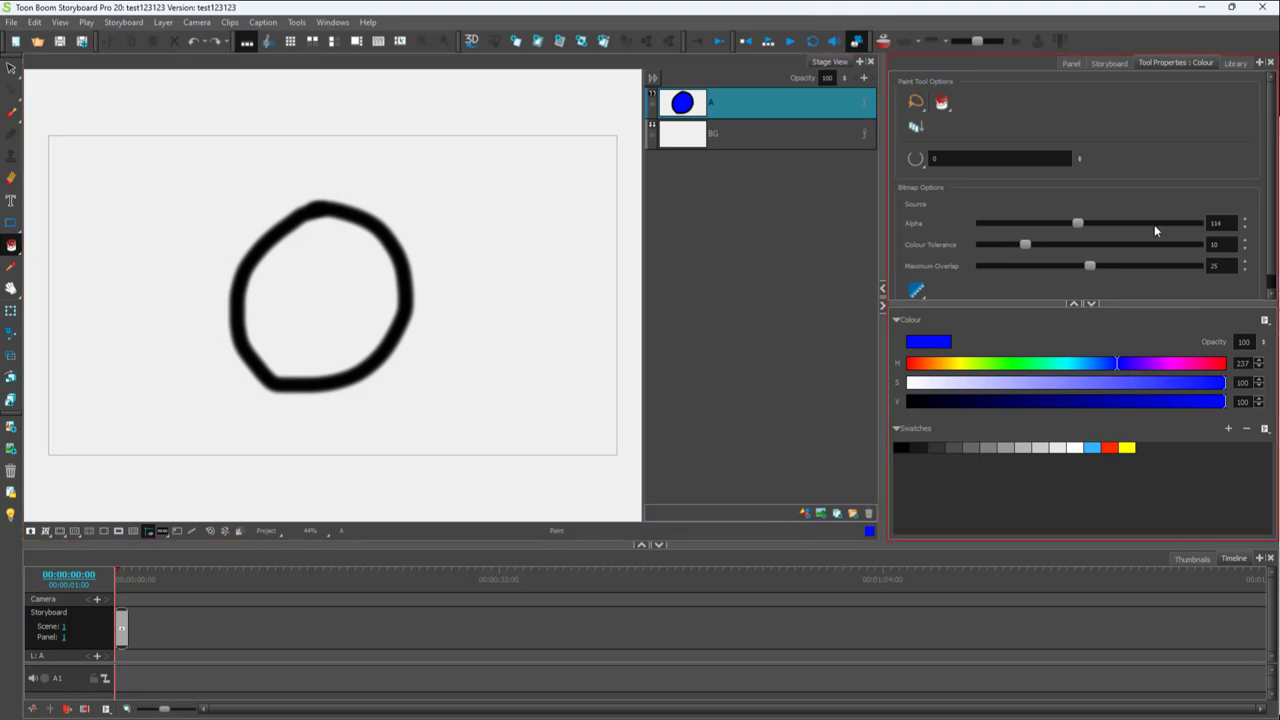
pyautogui.moveTo(1077, 223); pyautogui.dragTo(1188, 223)
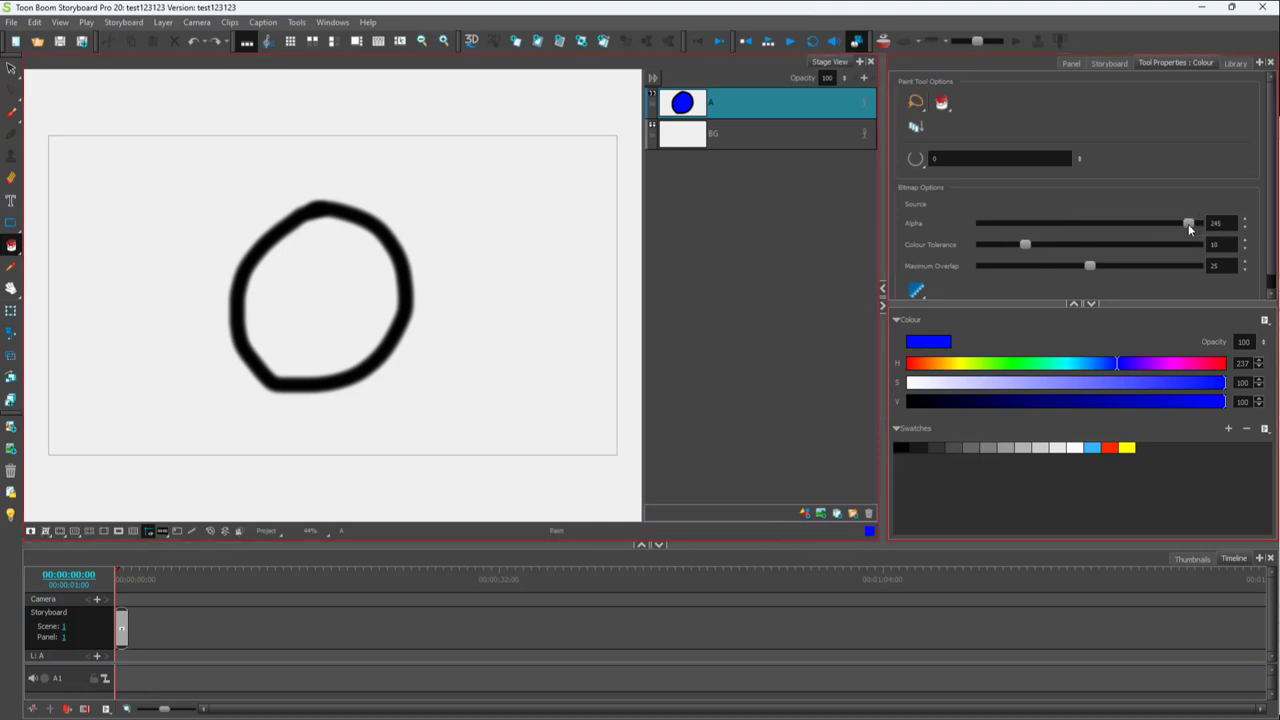
pyautogui.click(328, 270)
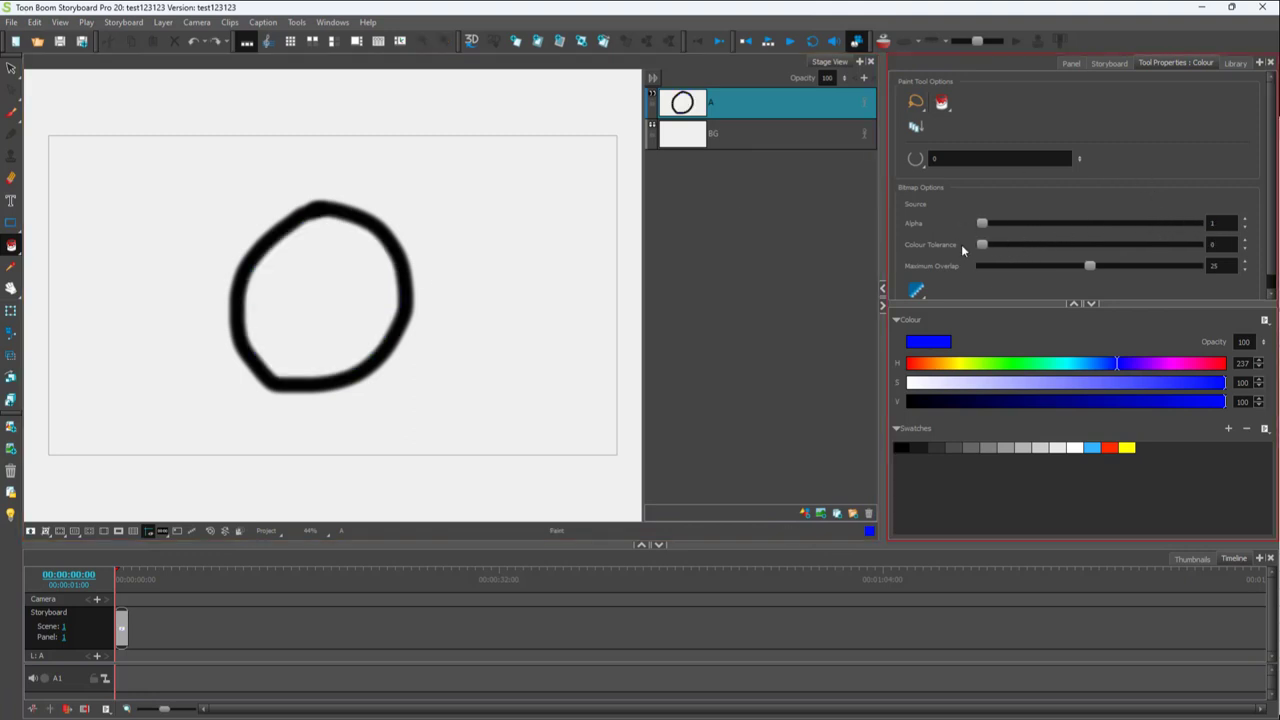
# Fill the circle solid blue, setting maximum overlap 22 and colour tolerance 30
pyautogui.click(320, 295)
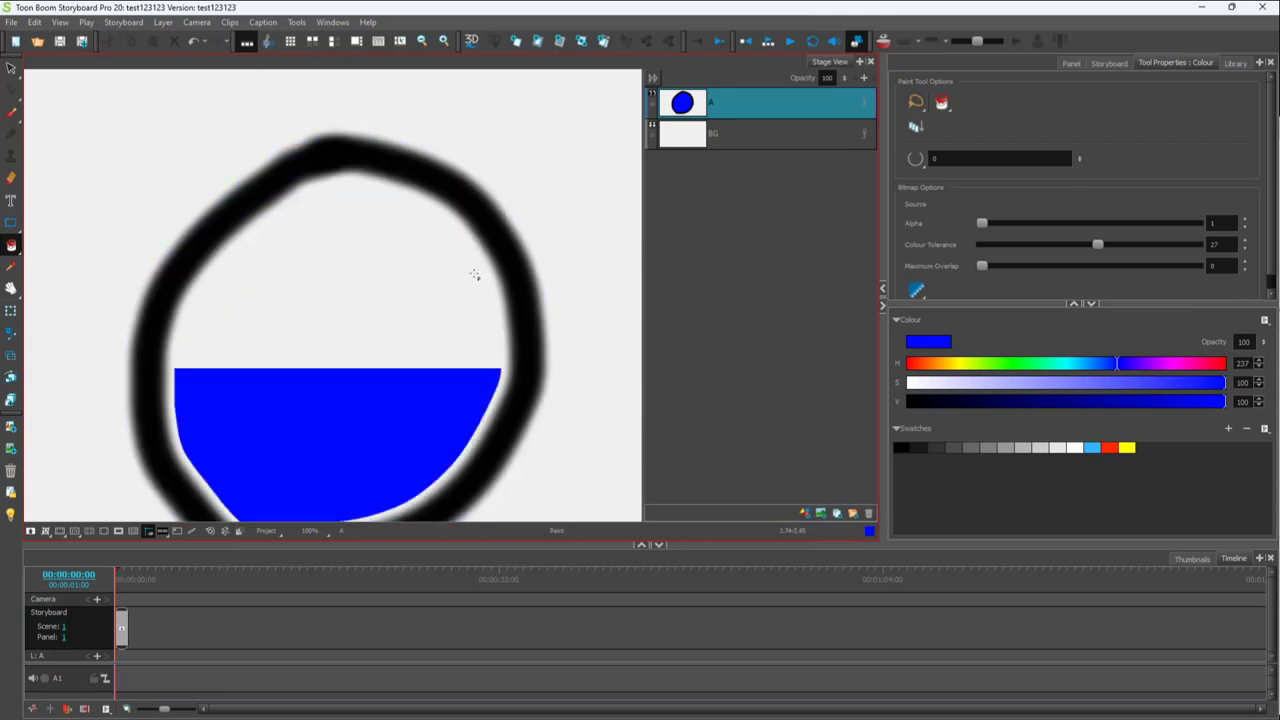
pyautogui.click(350, 275)
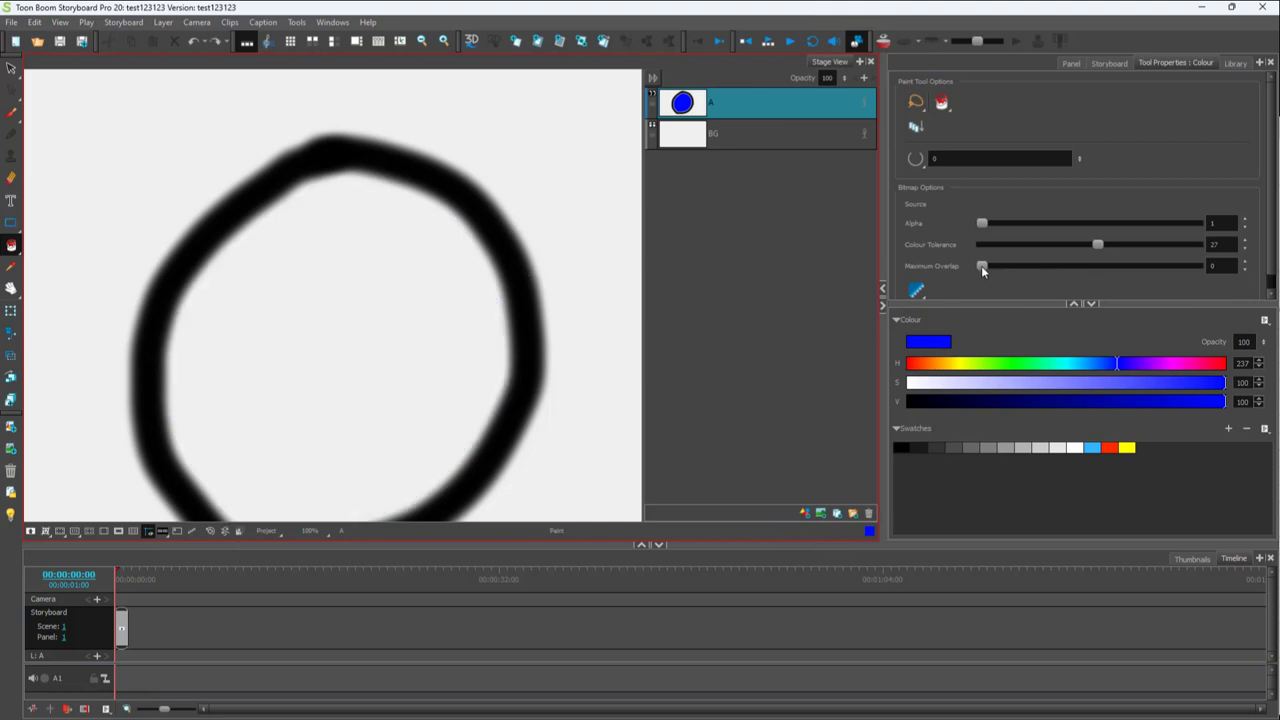
pyautogui.moveTo(982, 266); pyautogui.dragTo(1042, 266)
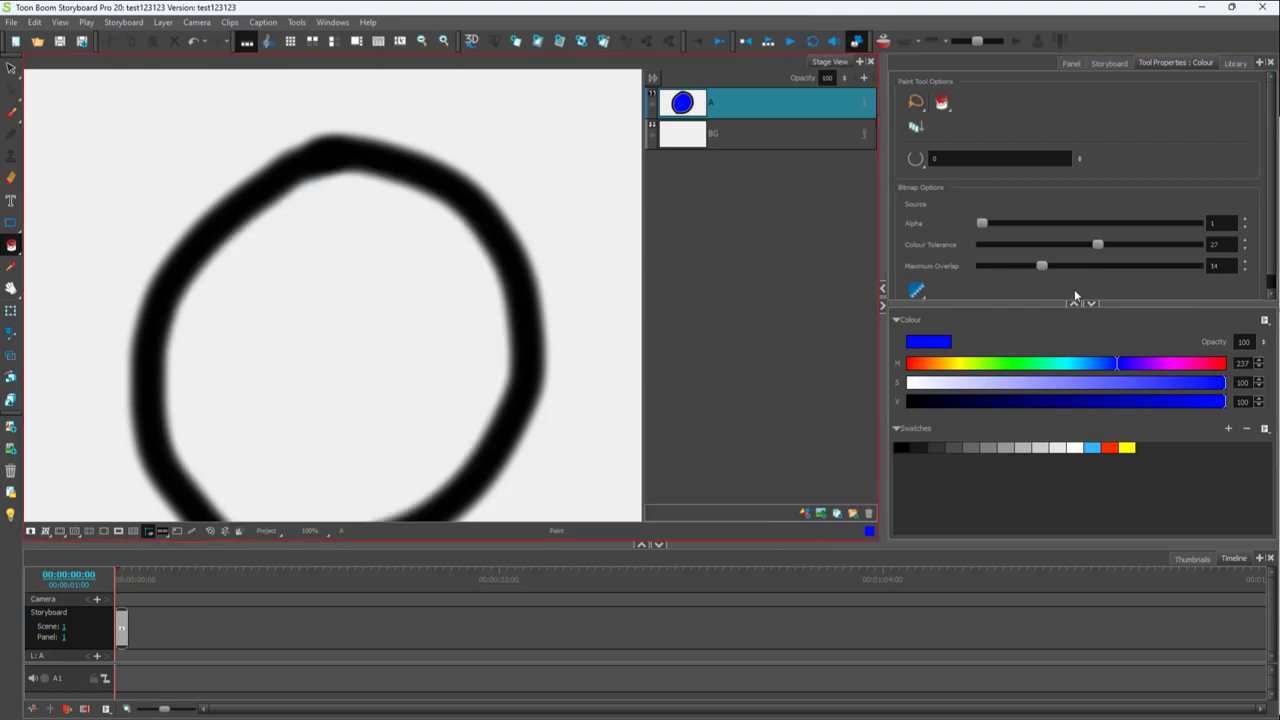
pyautogui.click(407, 305)
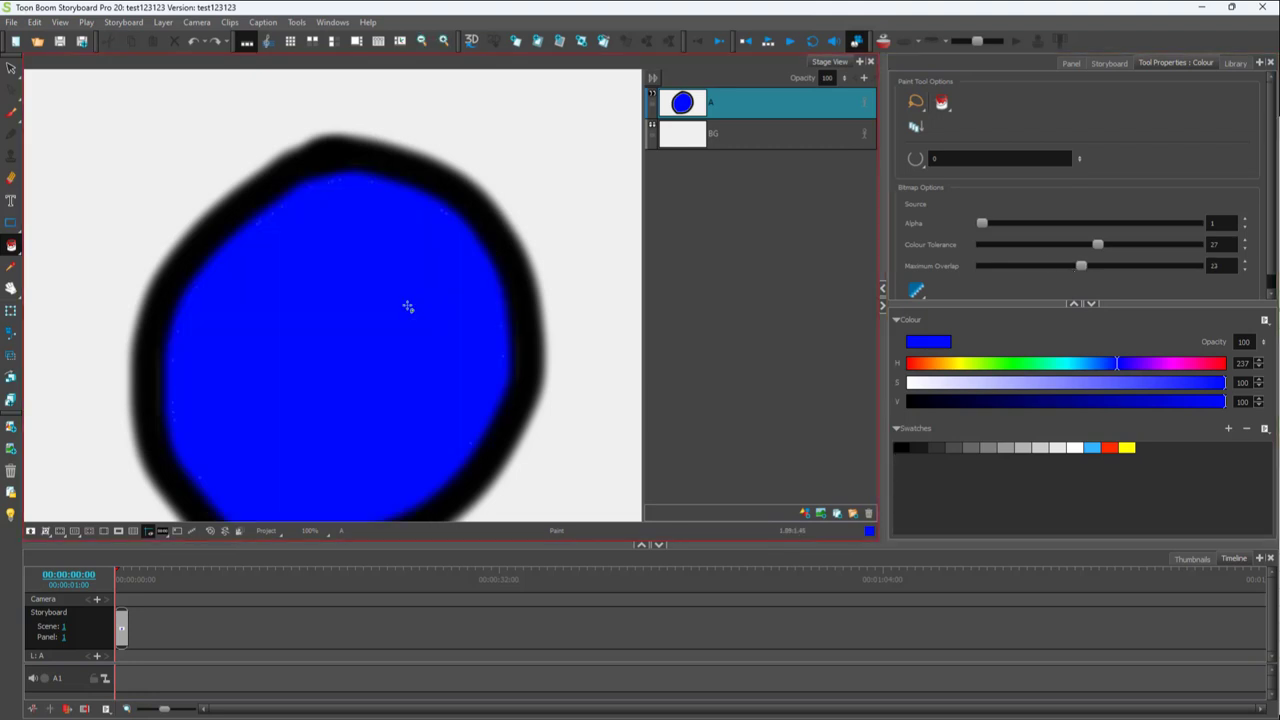
pyautogui.moveTo(1098, 244); pyautogui.dragTo(1137, 244)
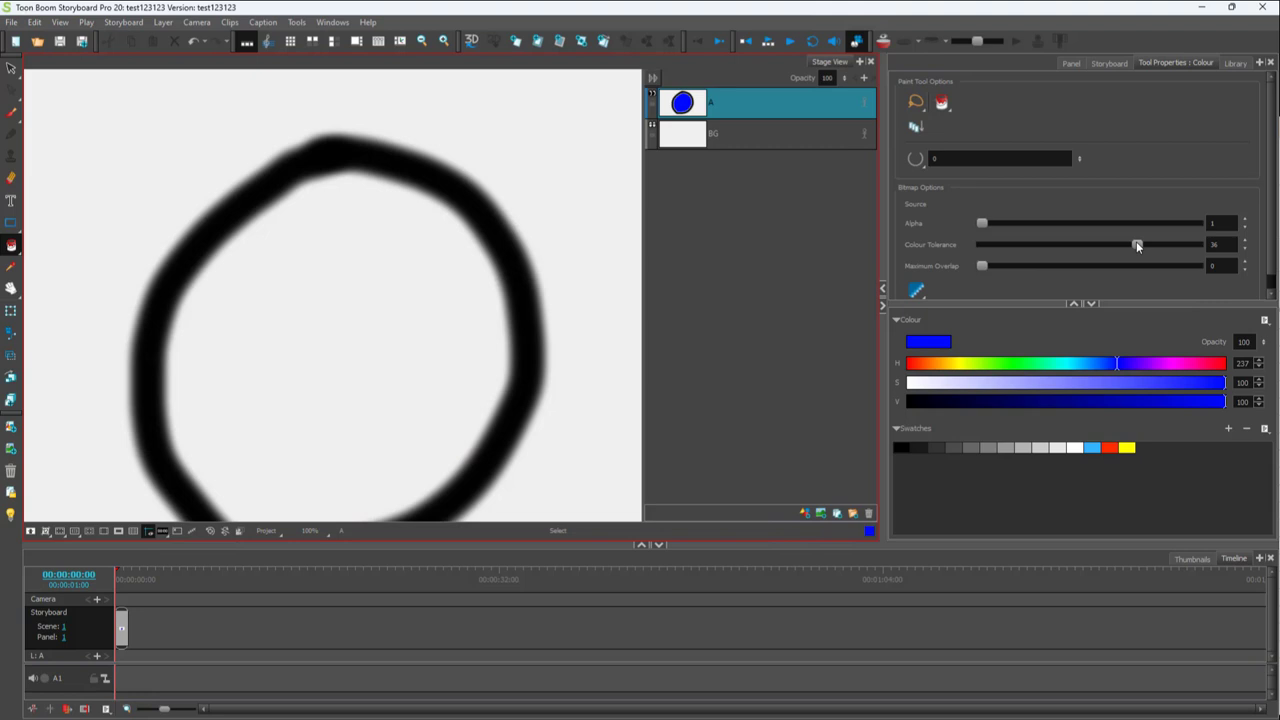
pyautogui.moveTo(1137, 244); pyautogui.dragTo(1197, 244)
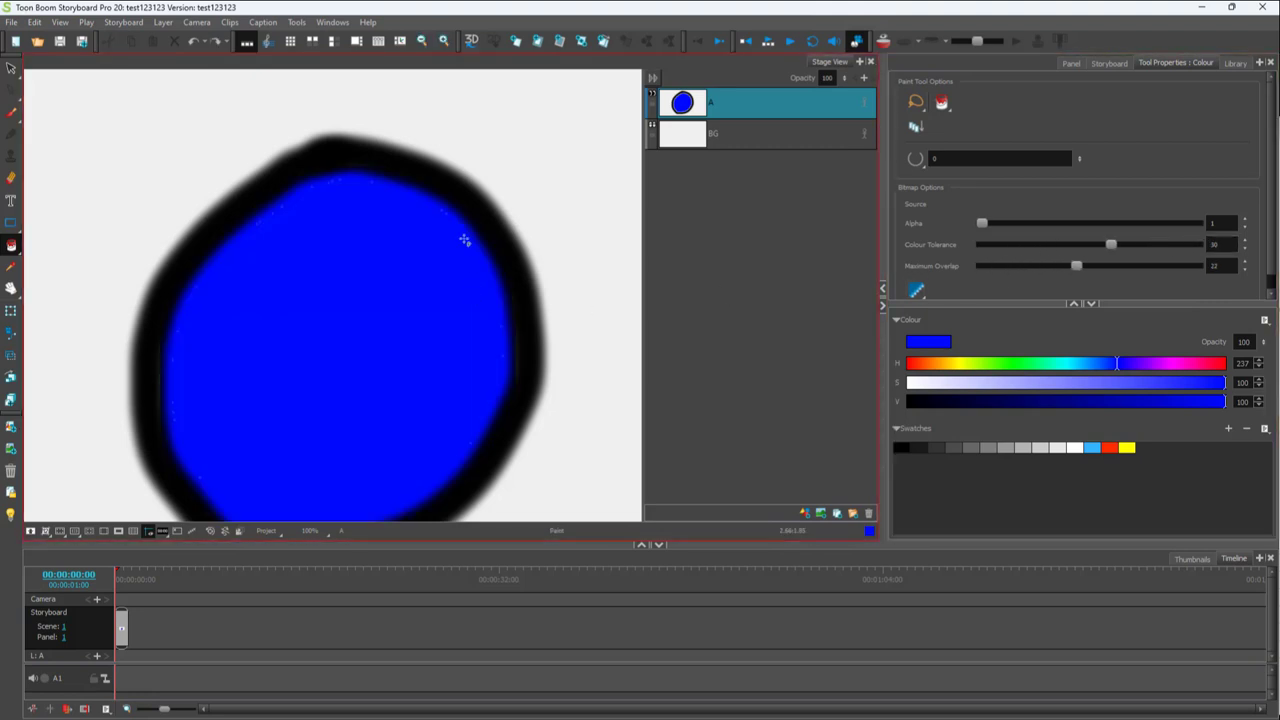
pyautogui.moveTo(624, 311)
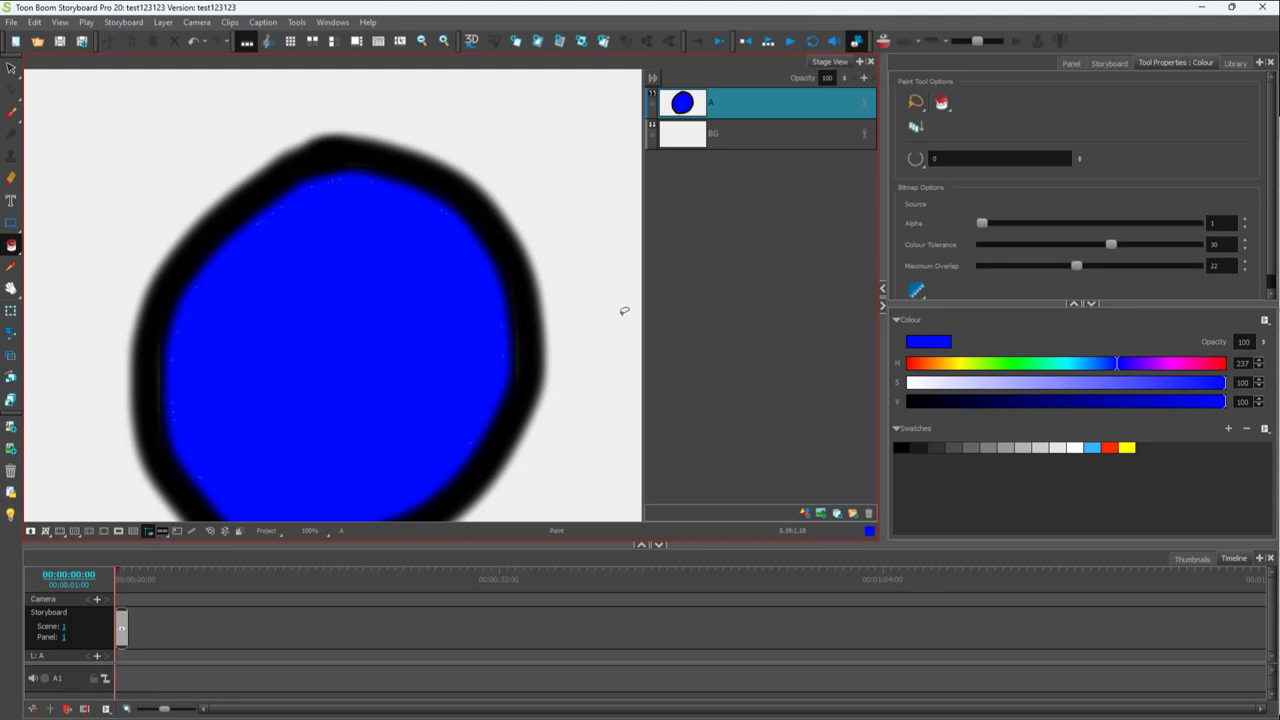
# Paint a blue blob, then fill unpainted circle area with Paint Unpainted, overlap about 46
pyautogui.click(12, 113)
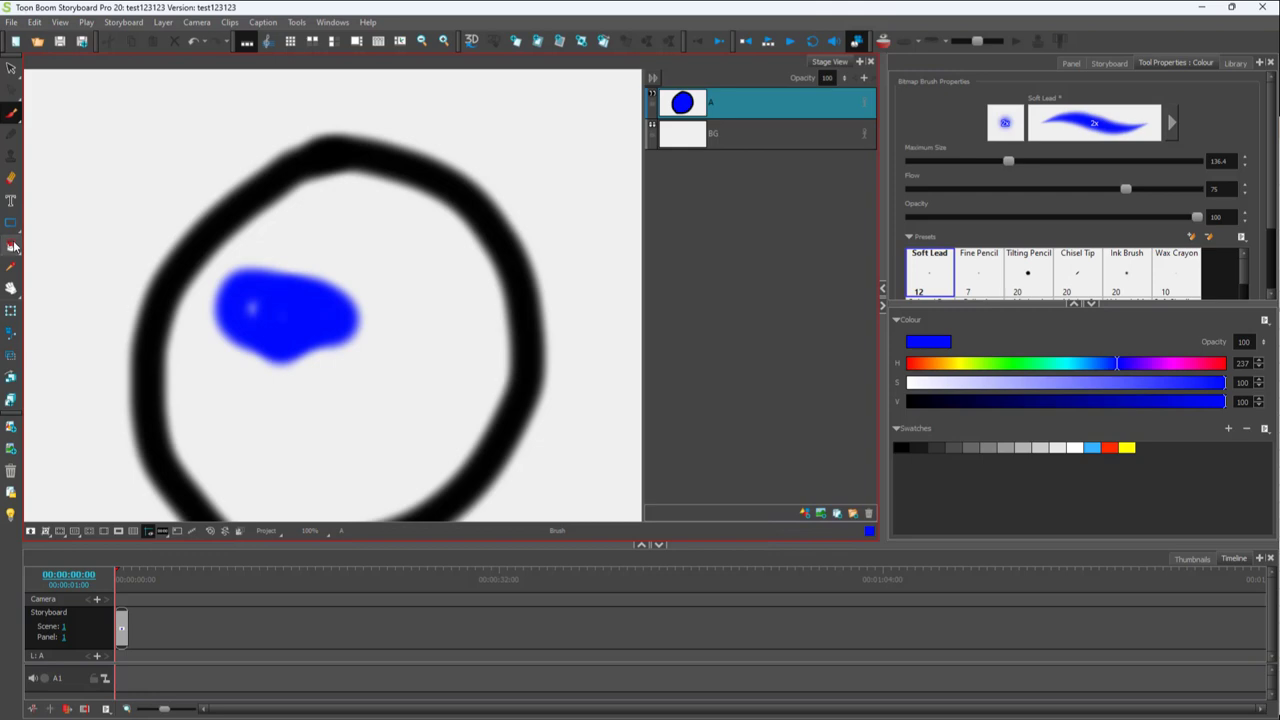
pyautogui.click(13, 245)
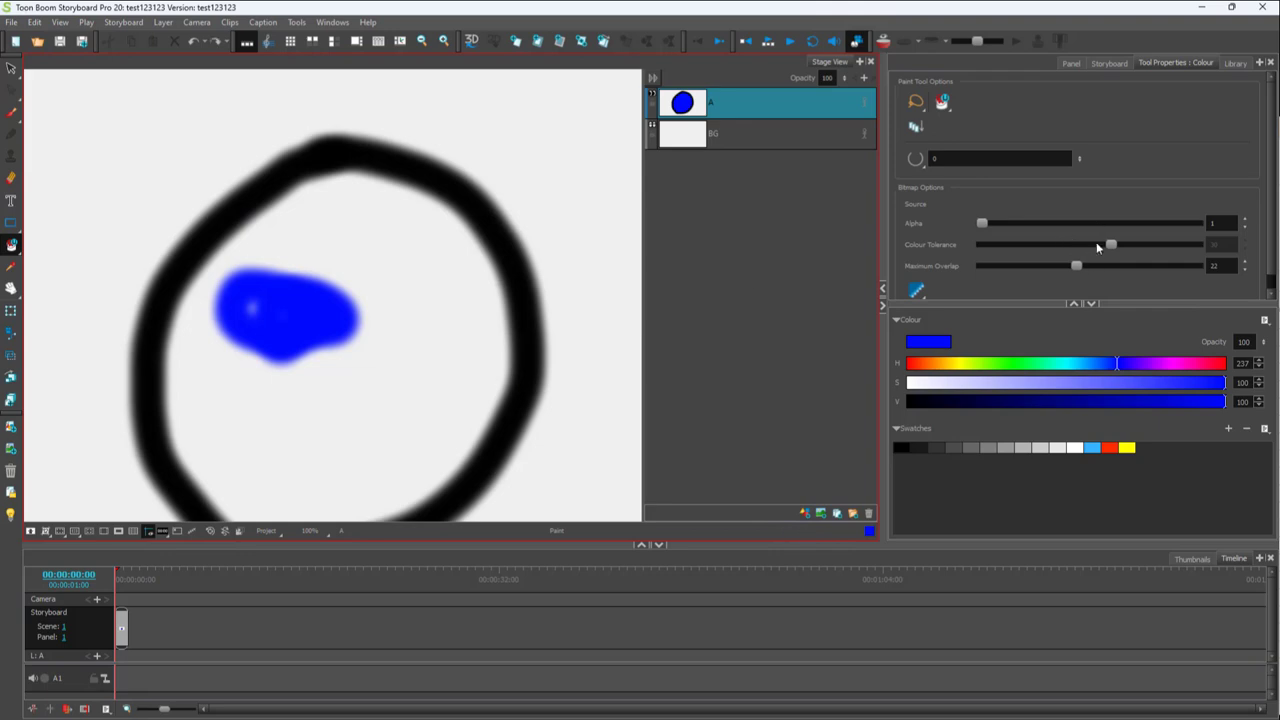
pyautogui.moveTo(1076, 265); pyautogui.dragTo(1188, 265)
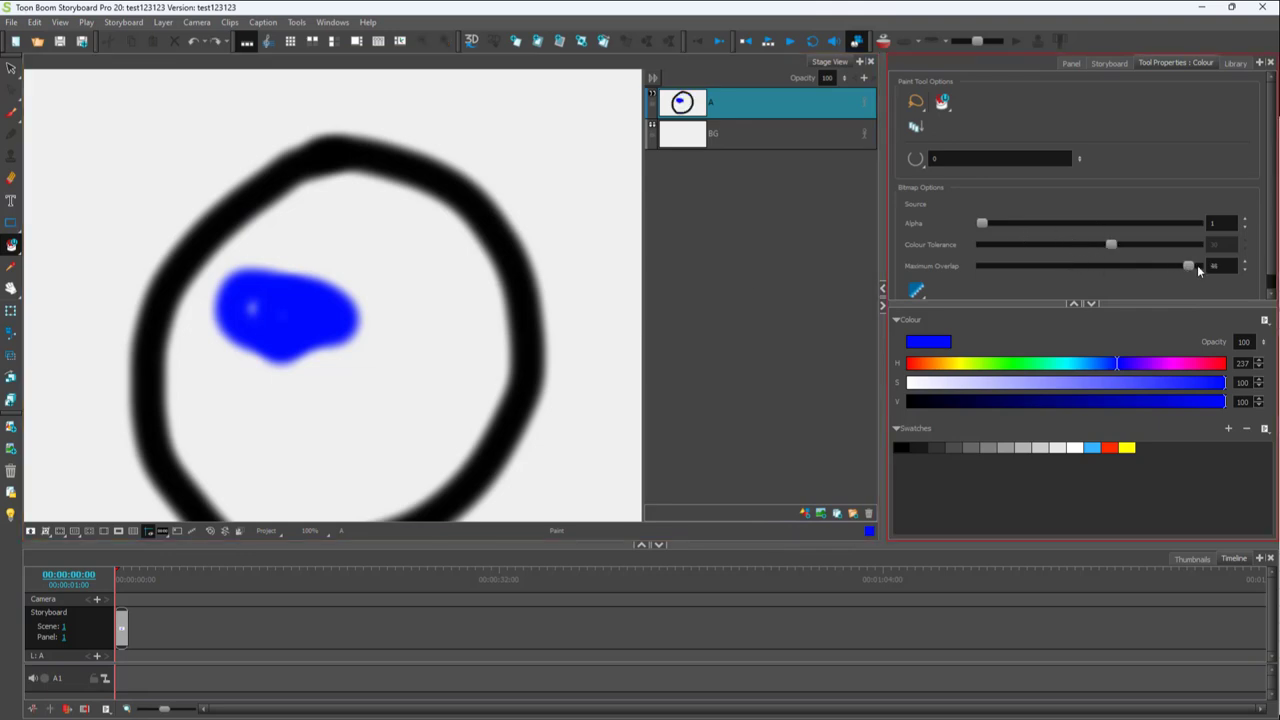
pyautogui.click(430, 317)
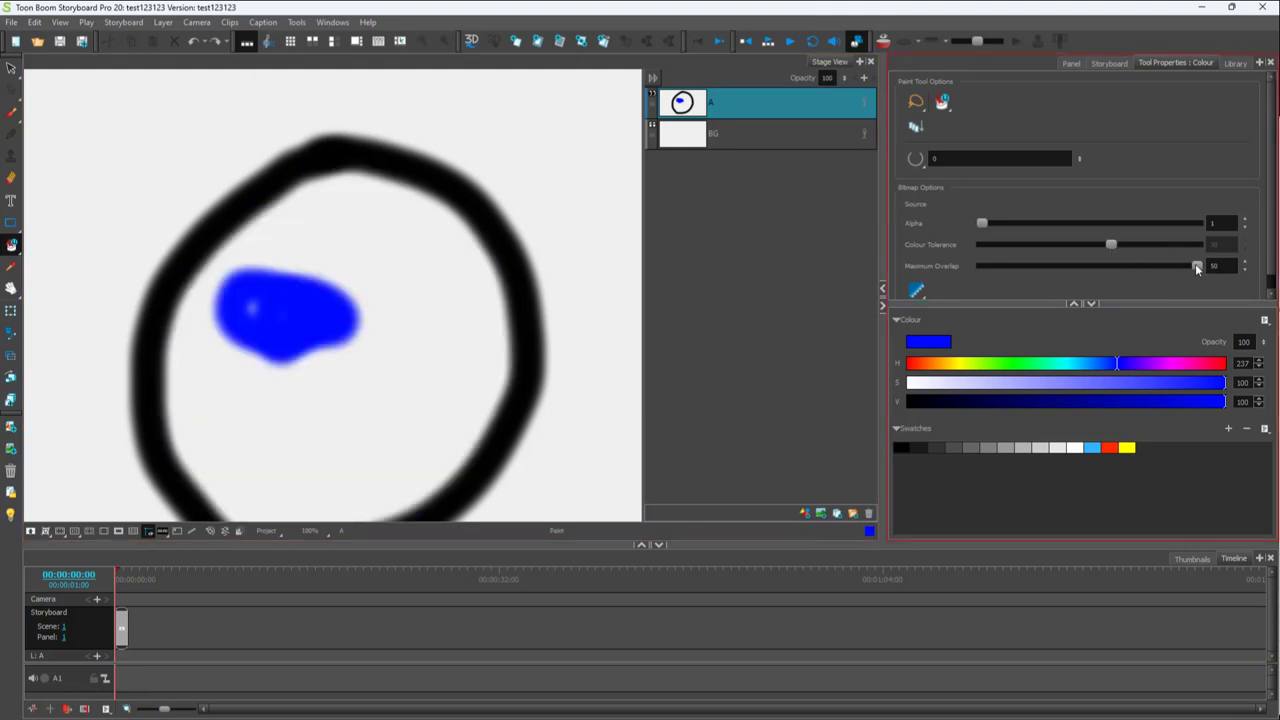
pyautogui.click(300, 358)
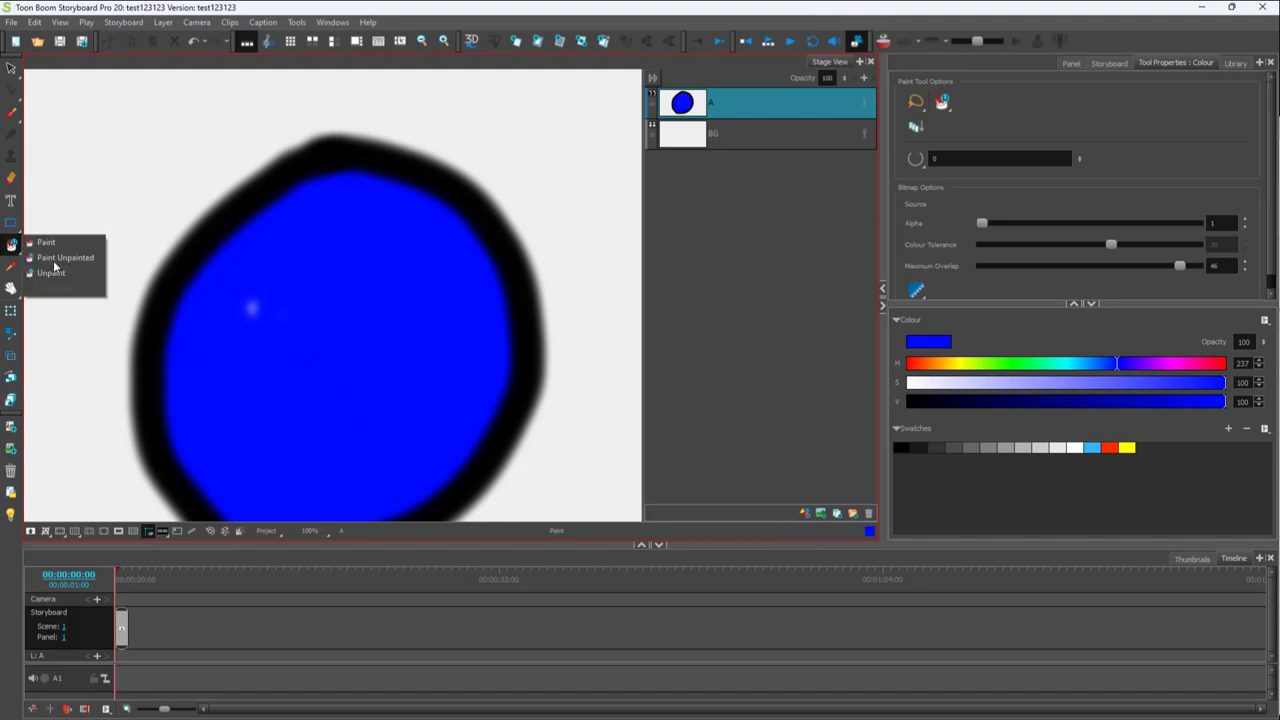
# Switch to the Unpaint tool to remove colour from the circle
pyautogui.click(51, 273)
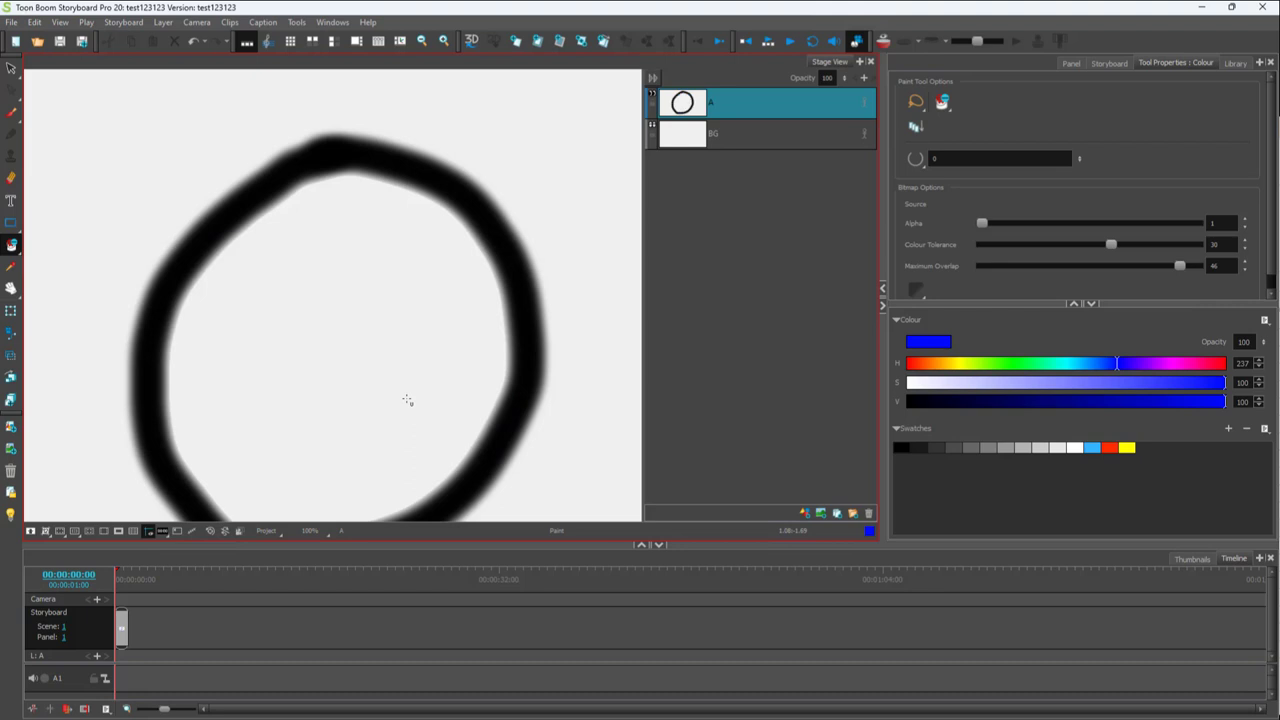
pyautogui.moveTo(294, 244)
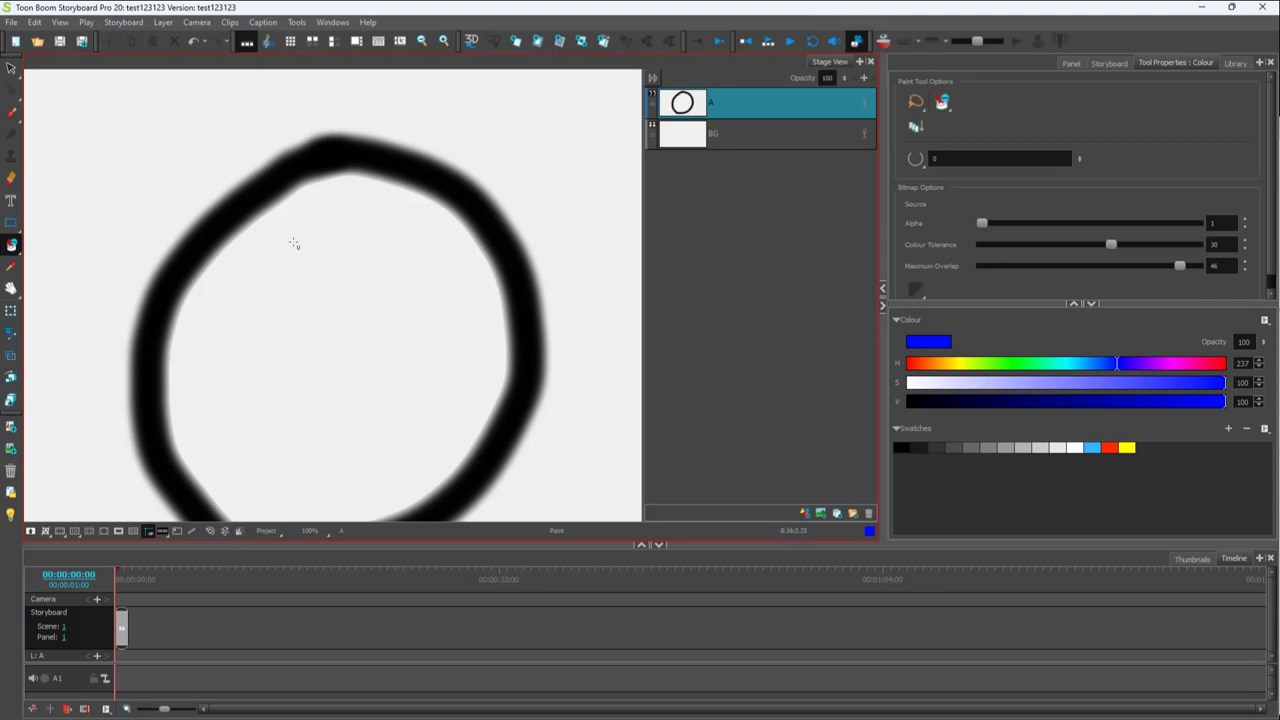
pyautogui.moveTo(334, 244)
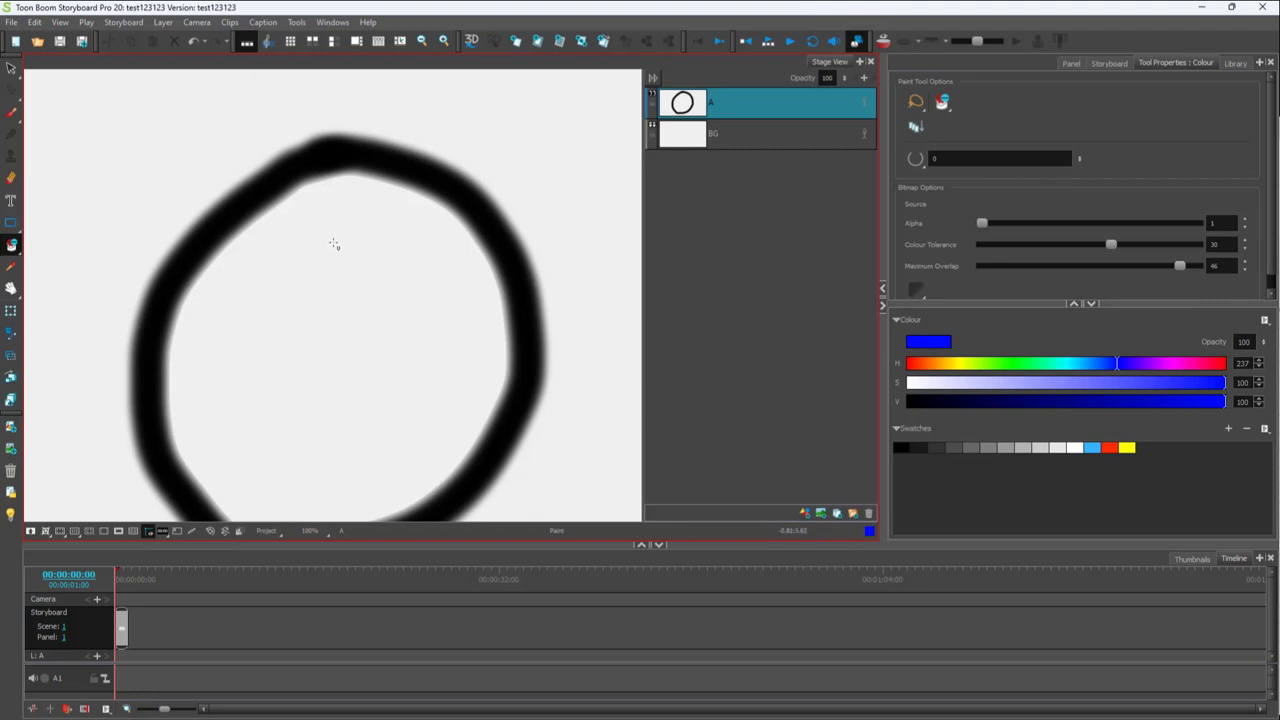